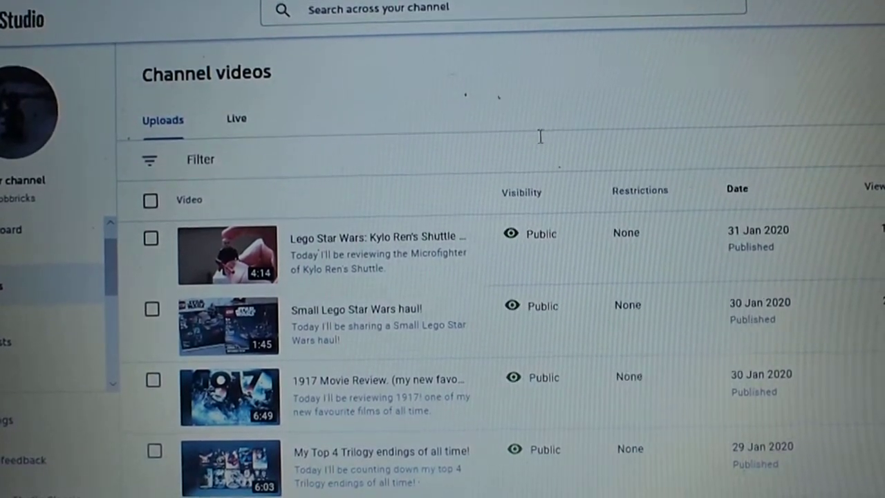
scroll(down, 3)
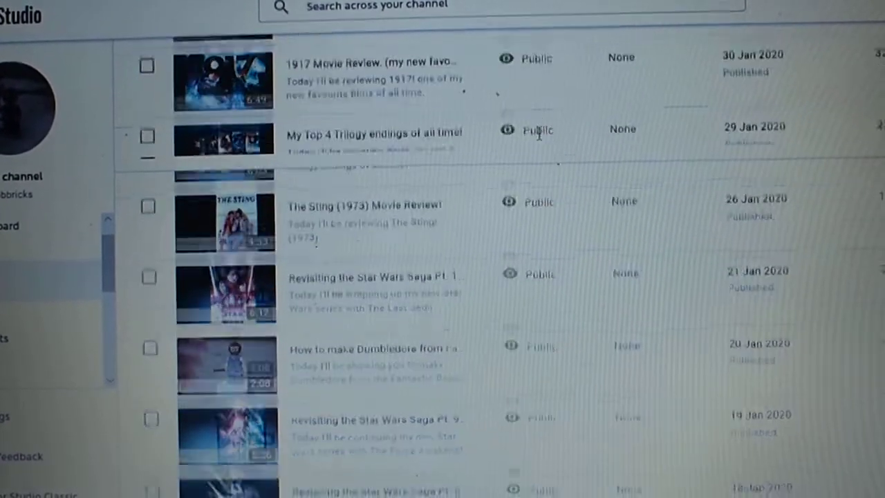
scroll(down, 3)
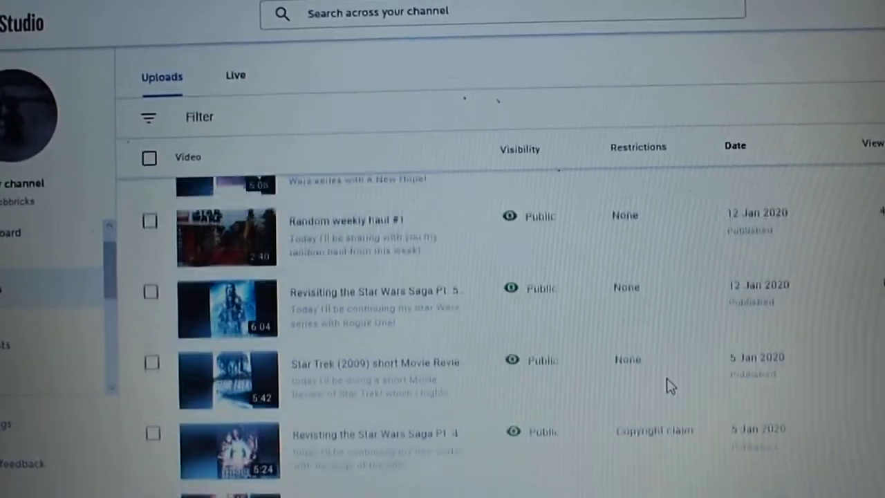
scroll(down, 3)
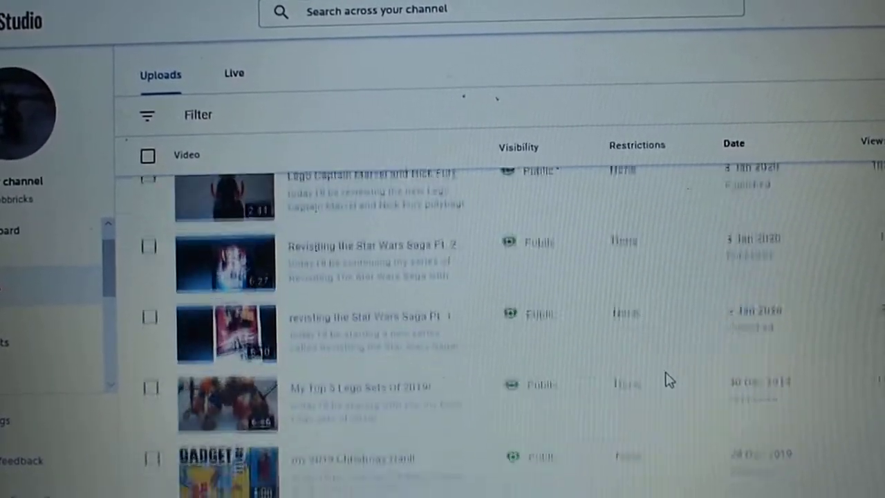
scroll(down, 3)
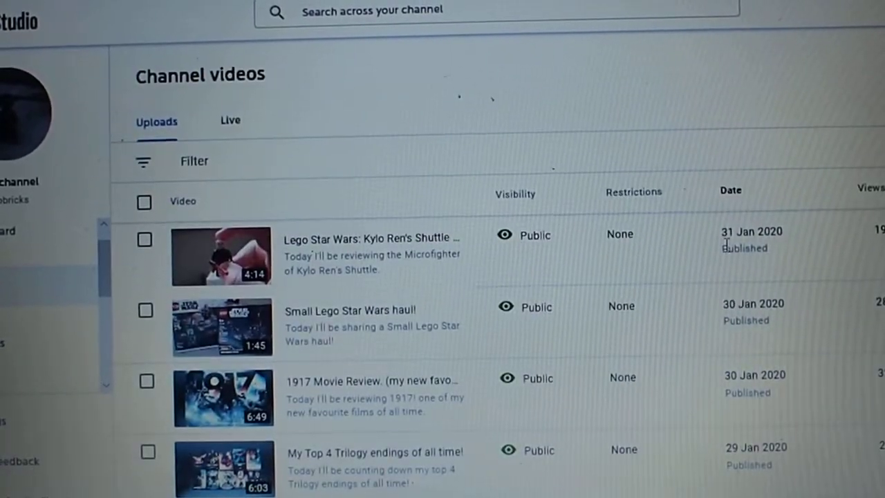
scroll(down, 3)
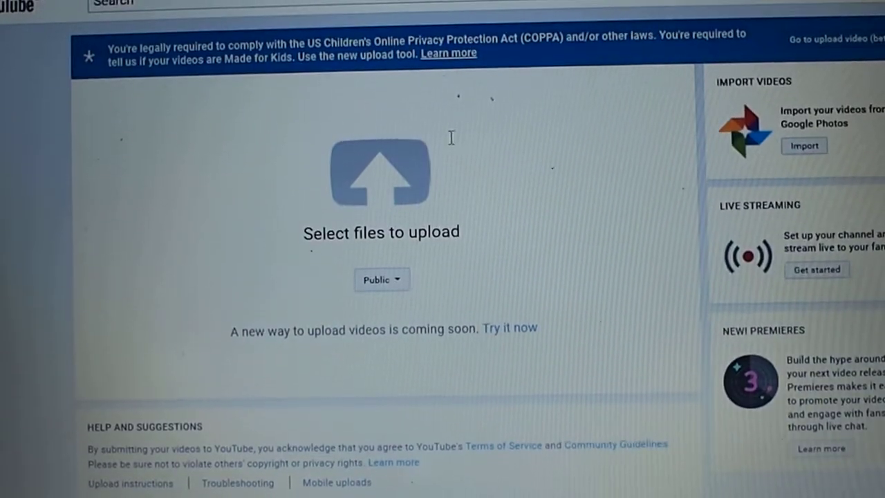
mouse_move(308, 181)
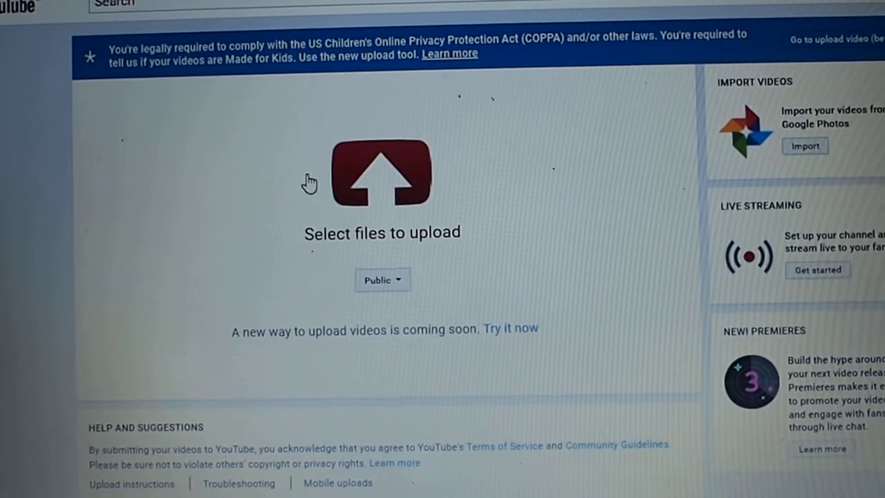
mouse_move(278, 193)
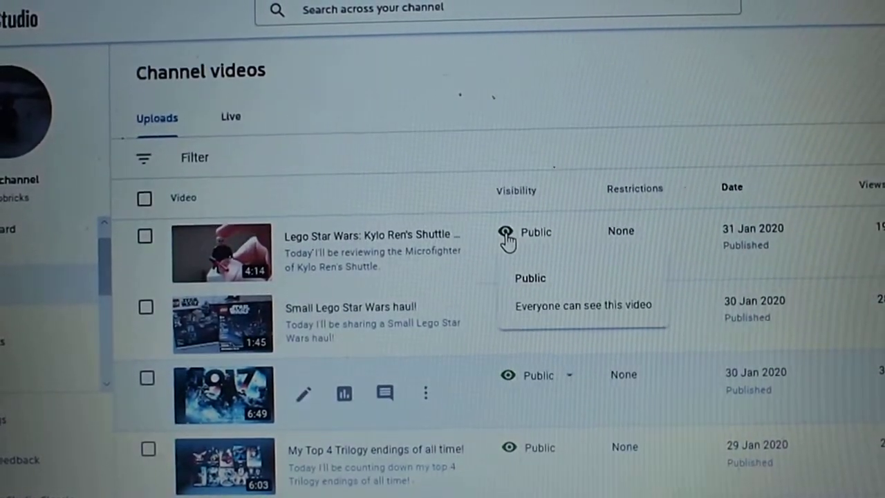
scroll(down, 3)
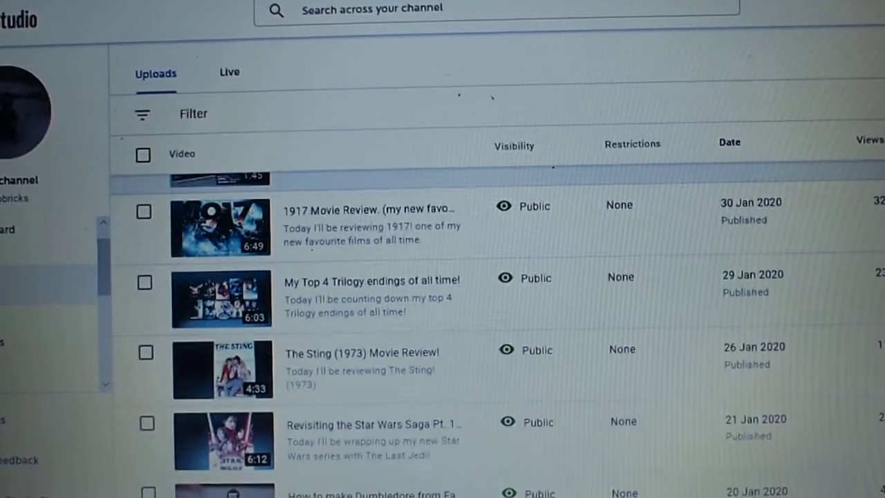
scroll(down, 3)
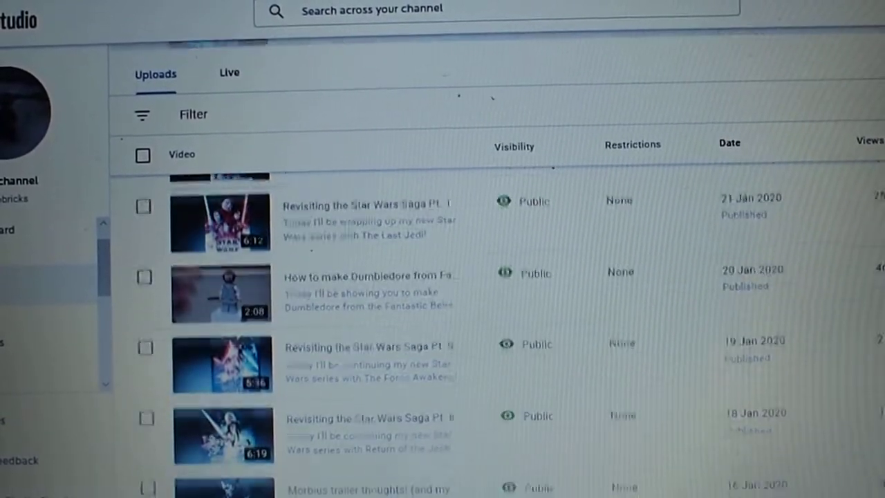
scroll(down, 3)
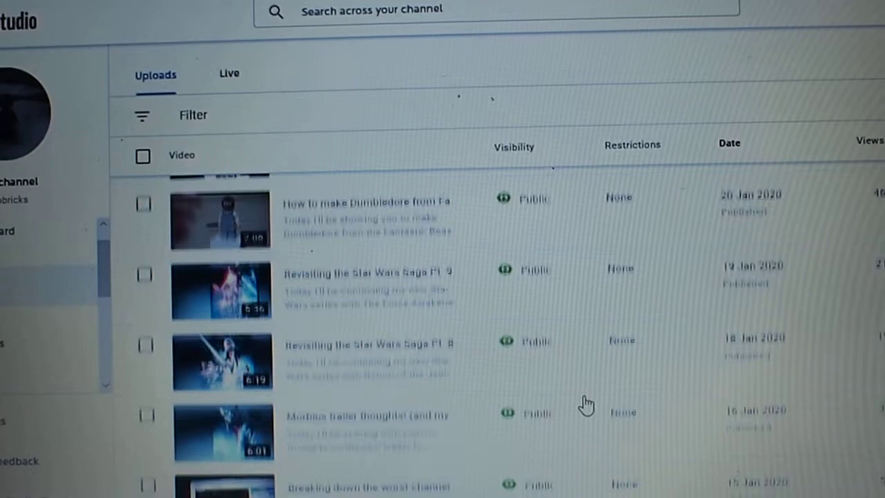
scroll(down, 3)
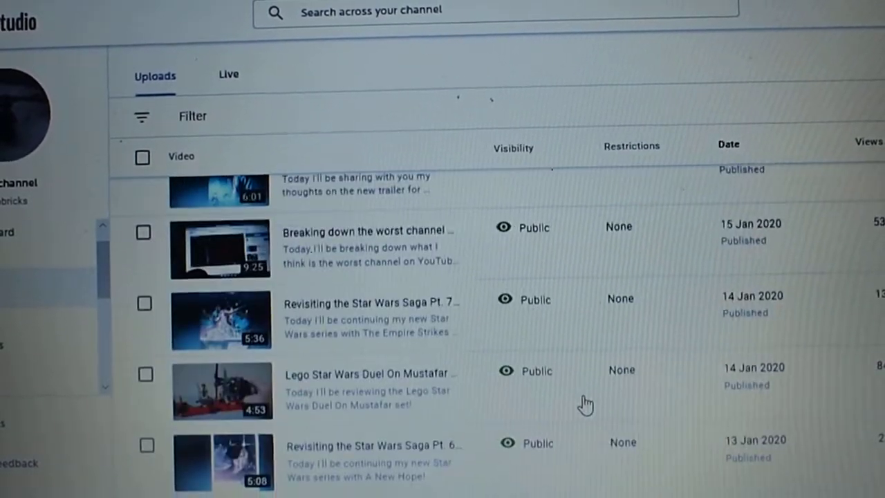
scroll(down, 3)
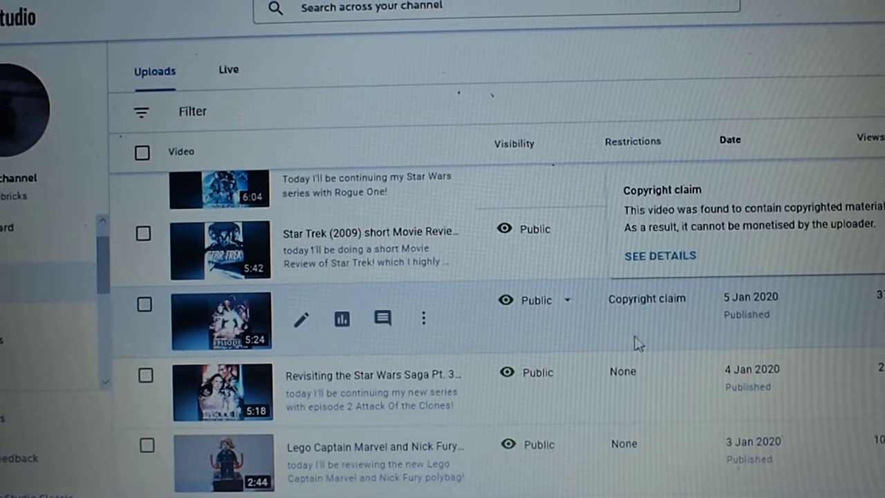
scroll(down, 3)
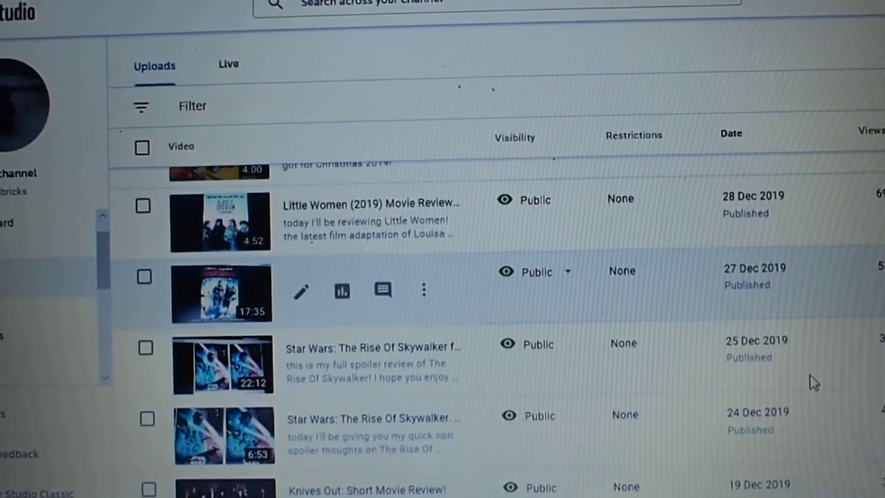
scroll(up, 3)
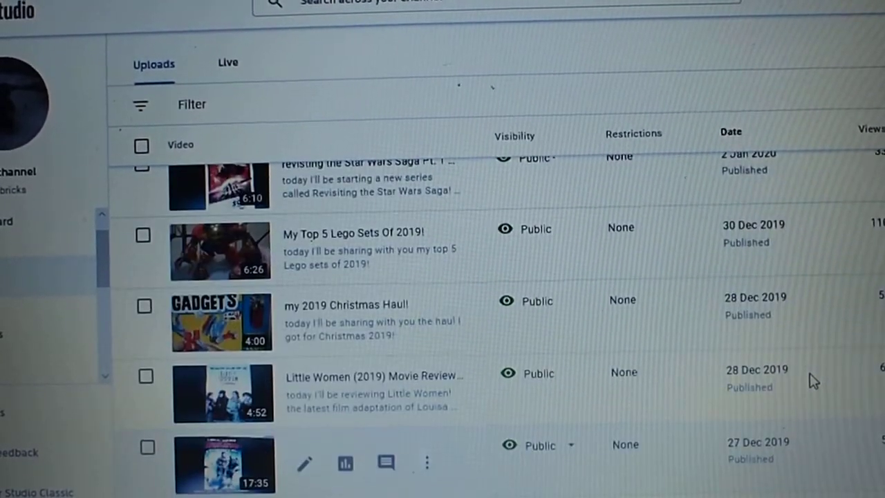
scroll(up, 3)
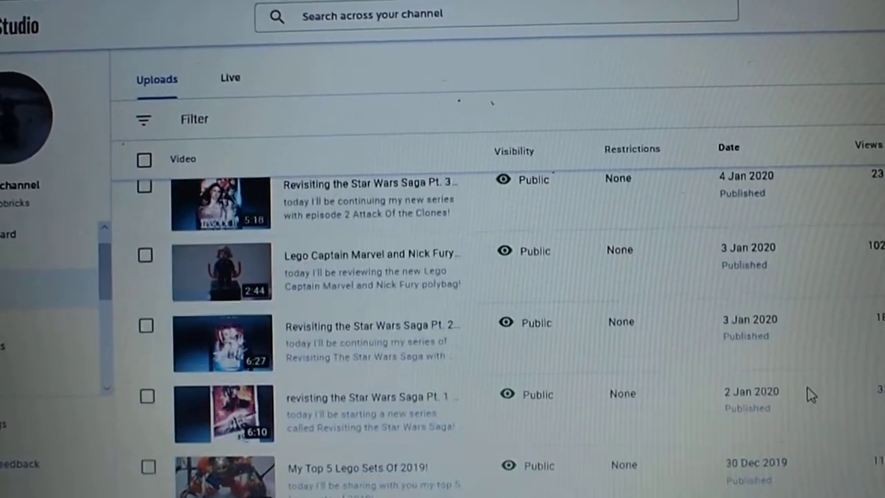
scroll(up, 3)
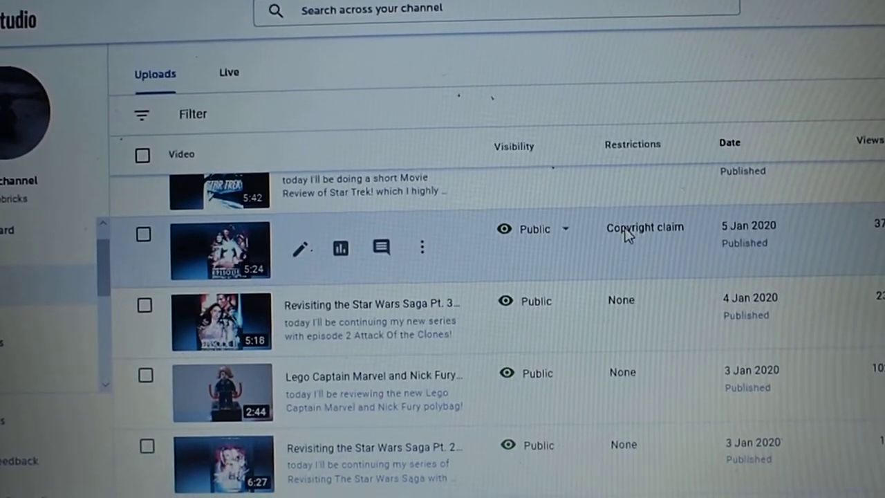
mouse_move(633, 235)
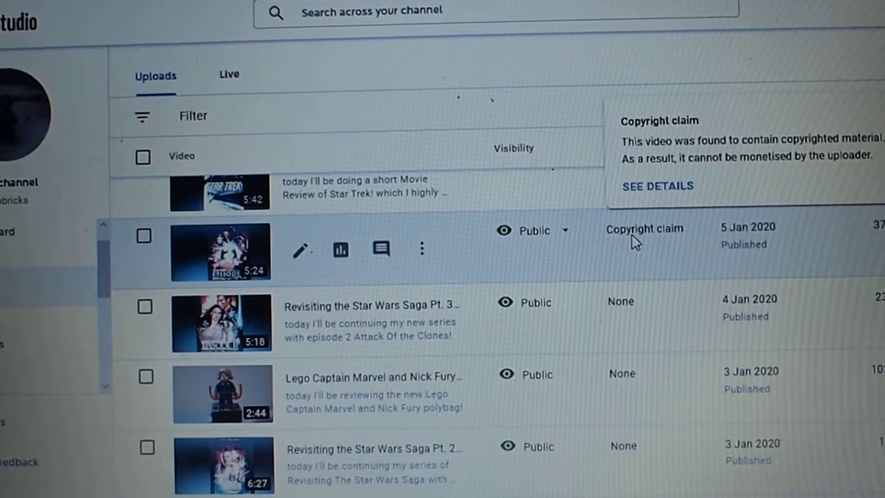
mouse_move(648, 255)
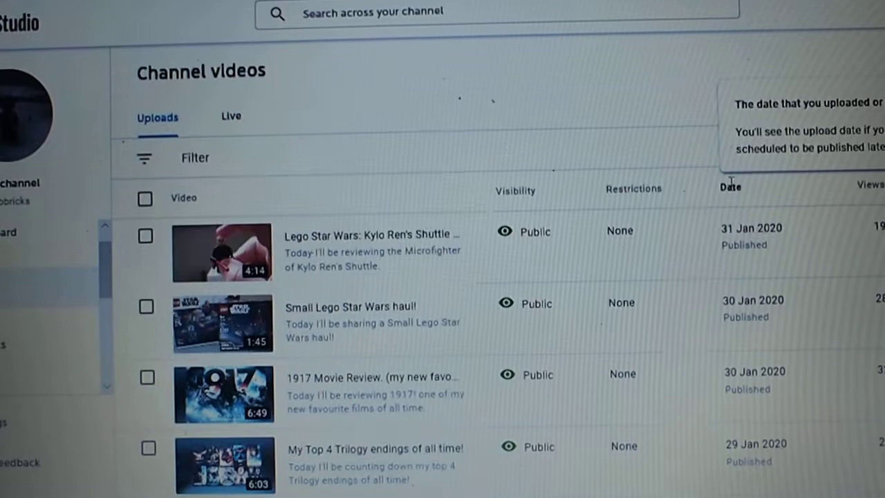
scroll(down, 3)
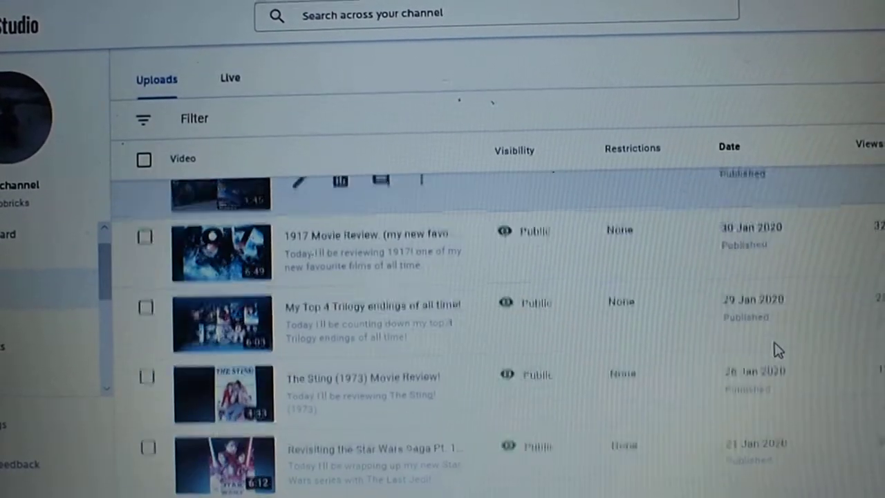
scroll(down, 3)
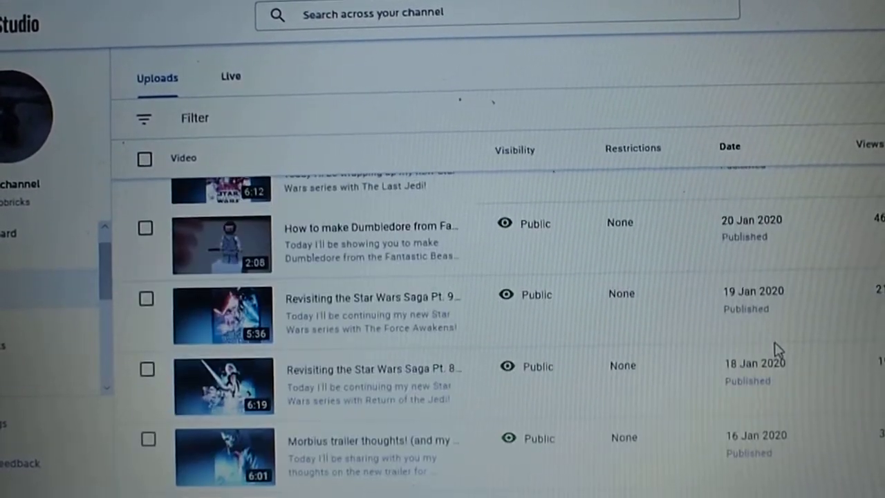
scroll(down, 3)
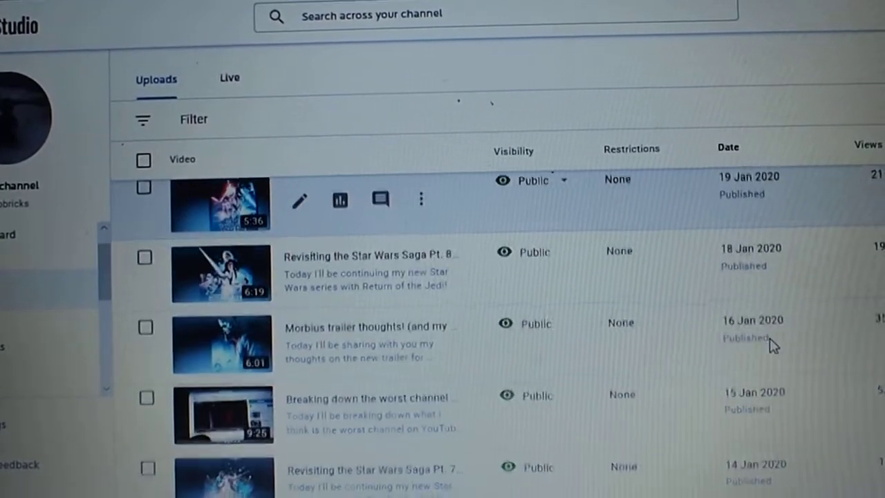
scroll(down, 3)
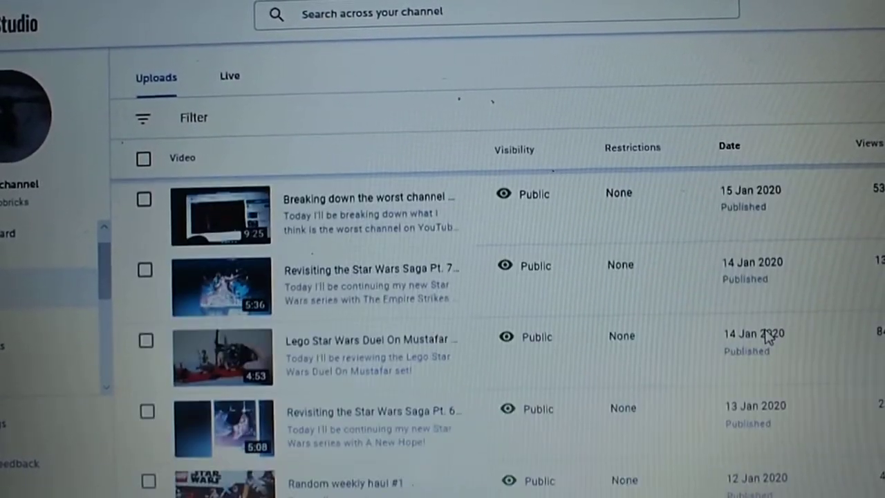
scroll(down, 3)
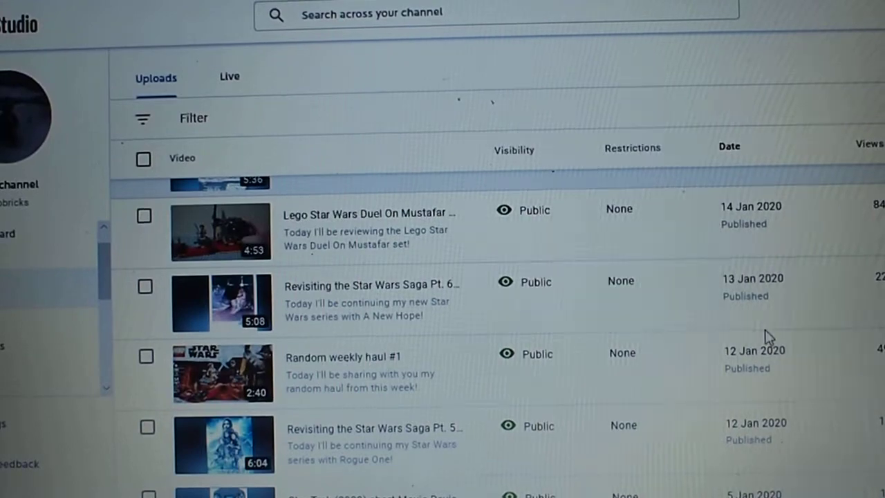
scroll(down, 3)
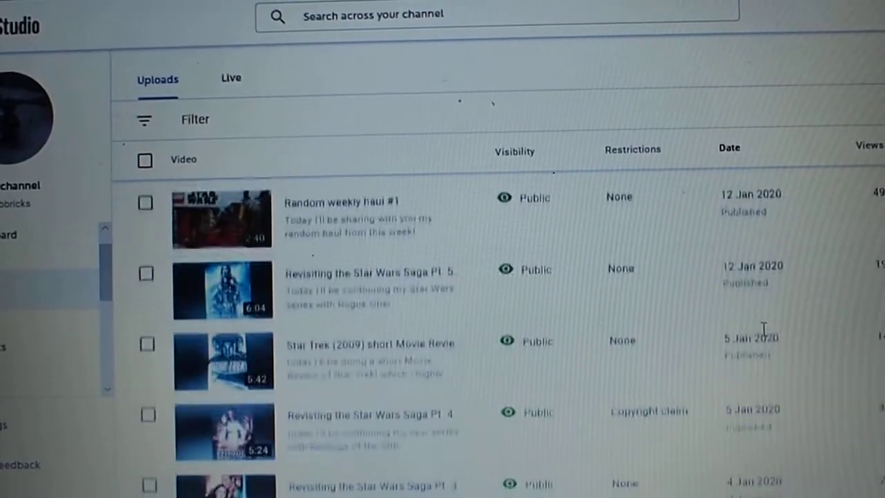
scroll(down, 3)
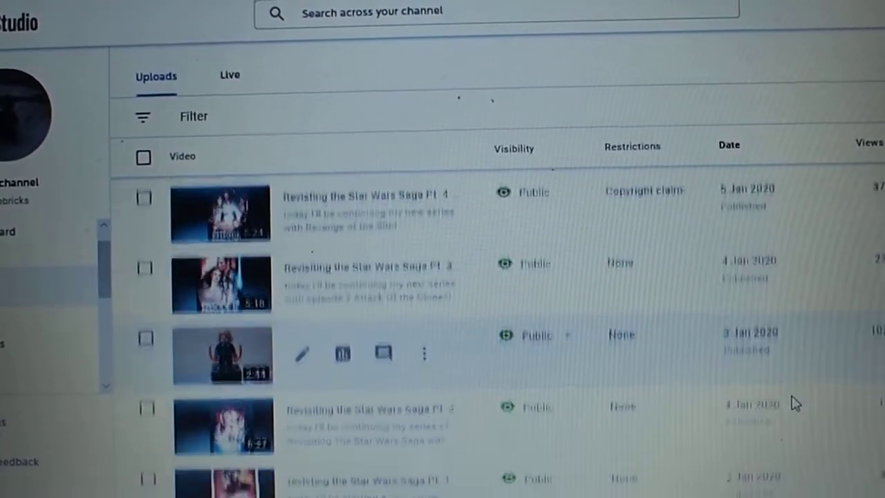
scroll(down, 3)
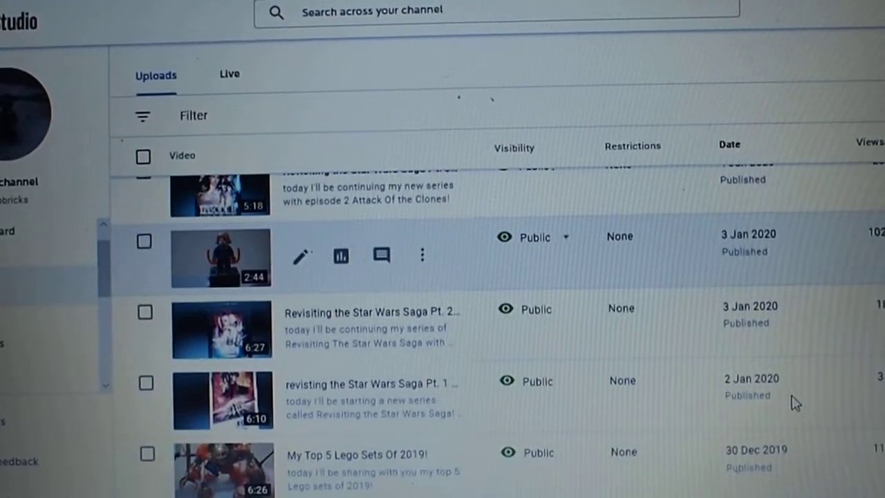
scroll(down, 3)
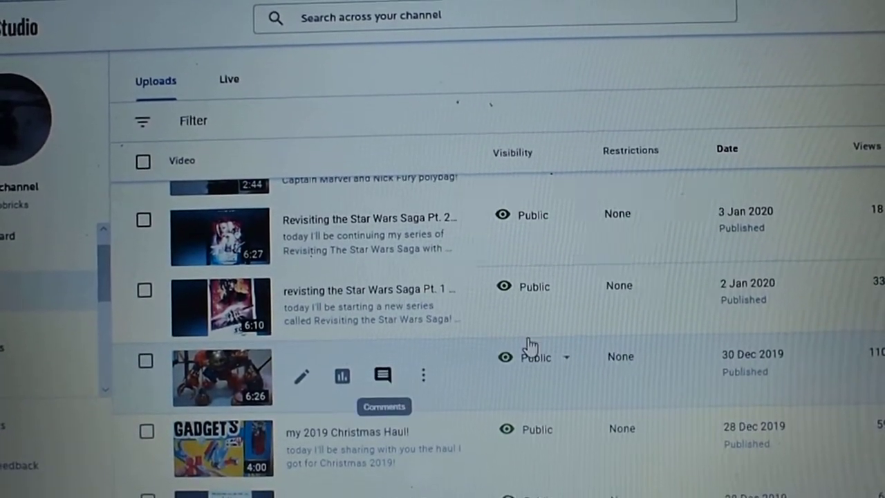
scroll(down, 3)
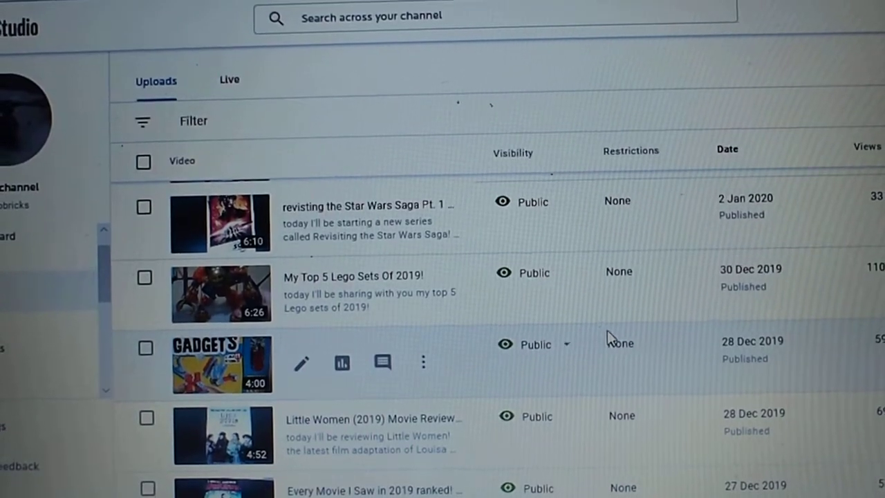
scroll(down, 3)
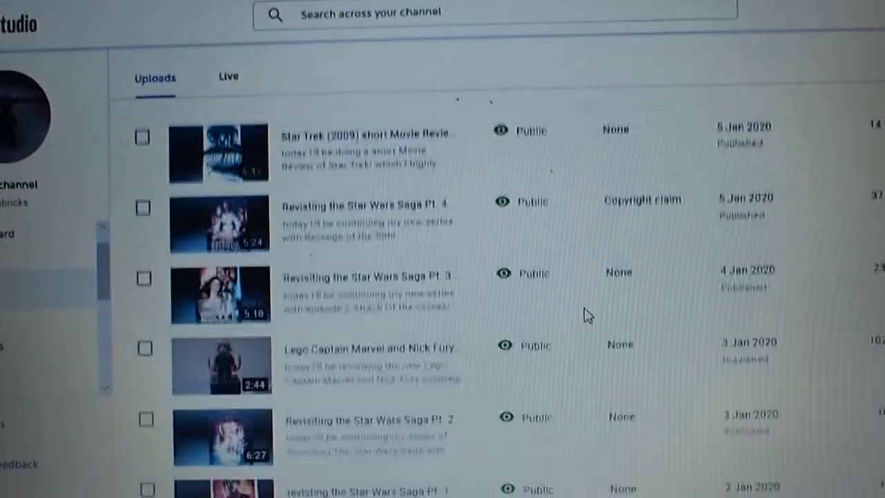
scroll(down, 3)
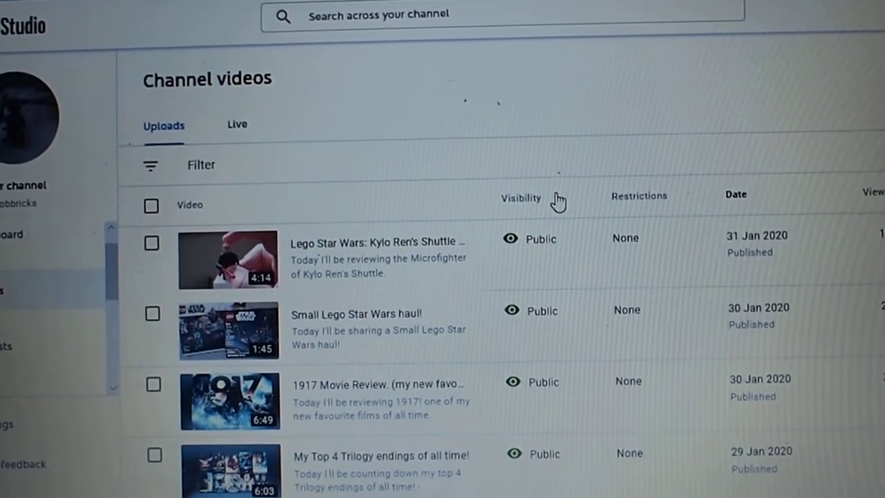
scroll(down, 3)
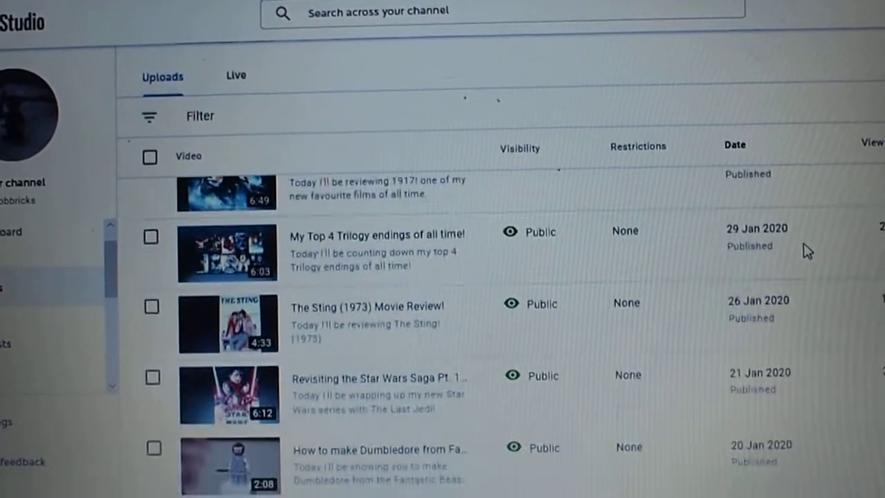